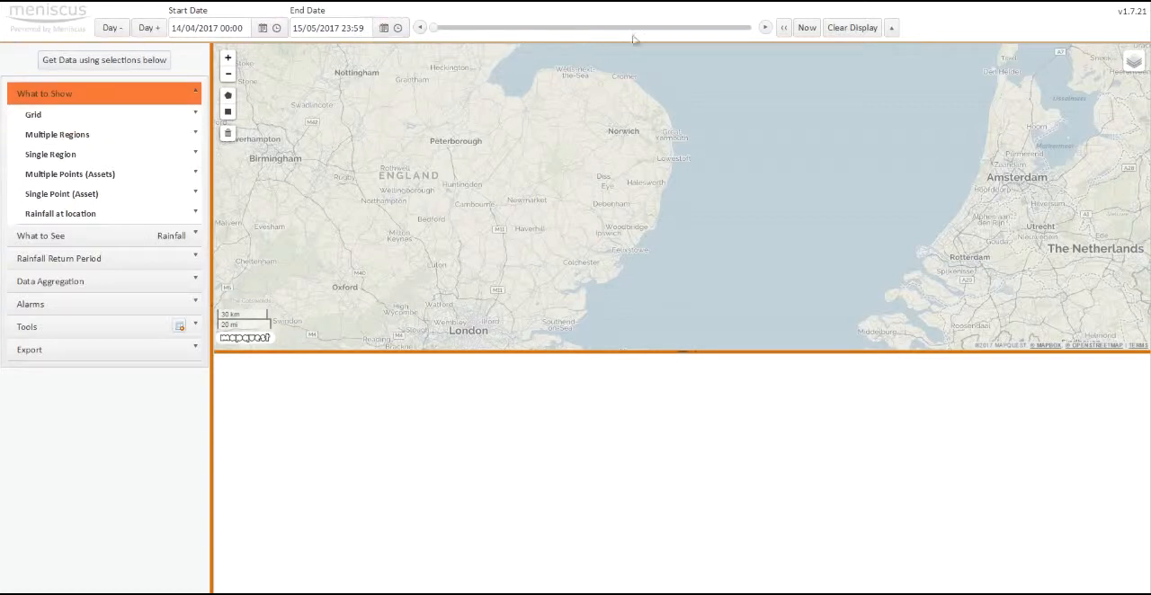
pyautogui.moveTo(1130, 33)
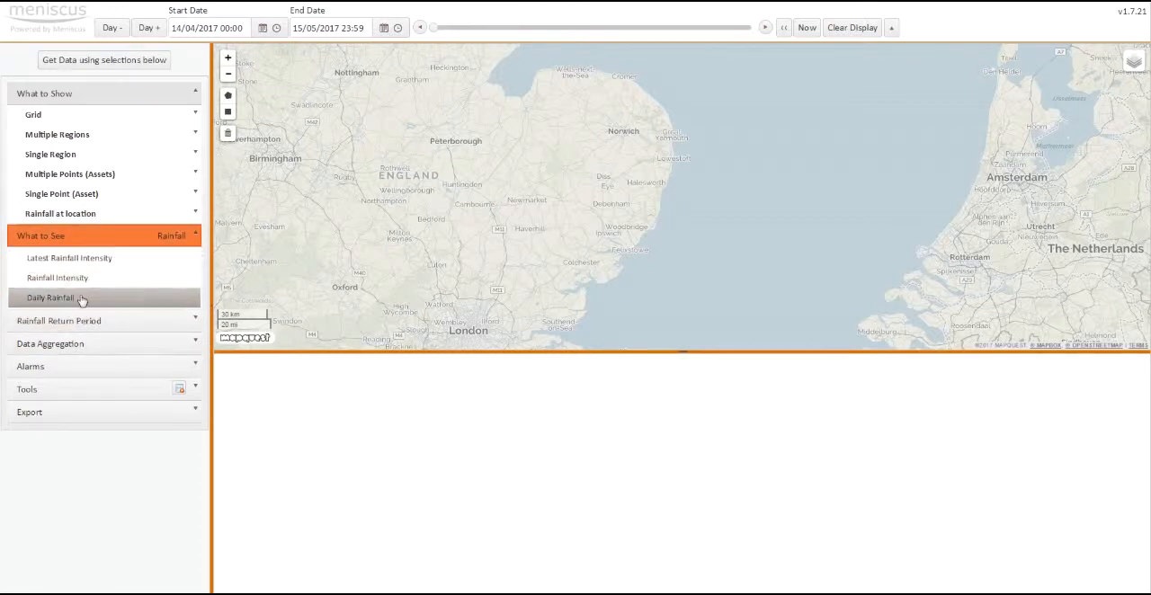
# Step: Enable Show Server URL buttons in UI Options so region types get copy-URL buttons
pyautogui.click(59, 320)
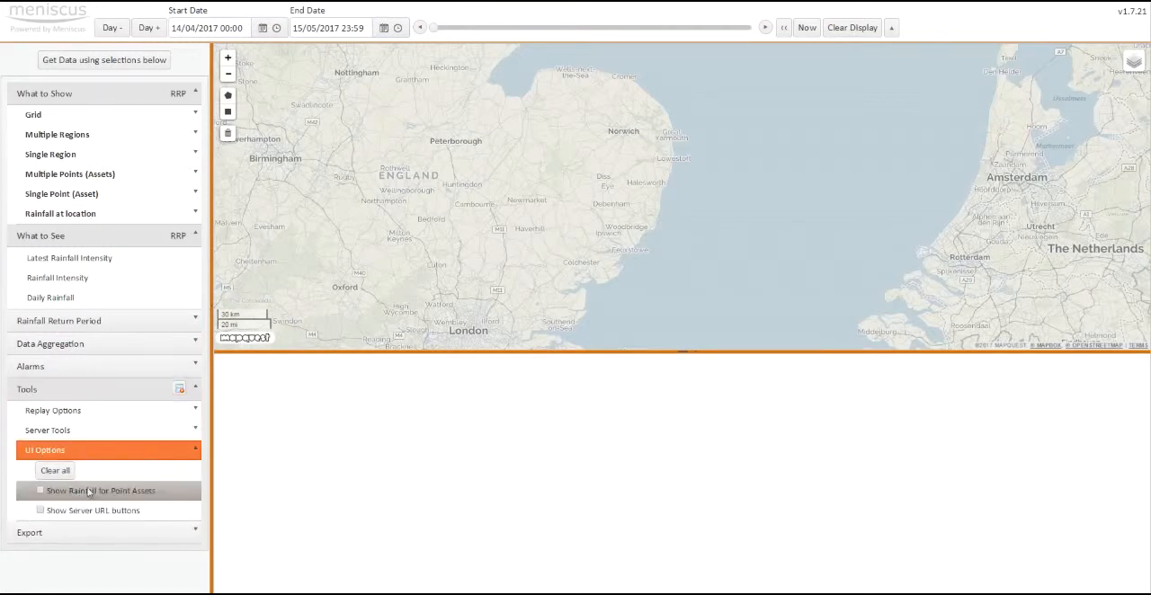
pyautogui.click(40, 510)
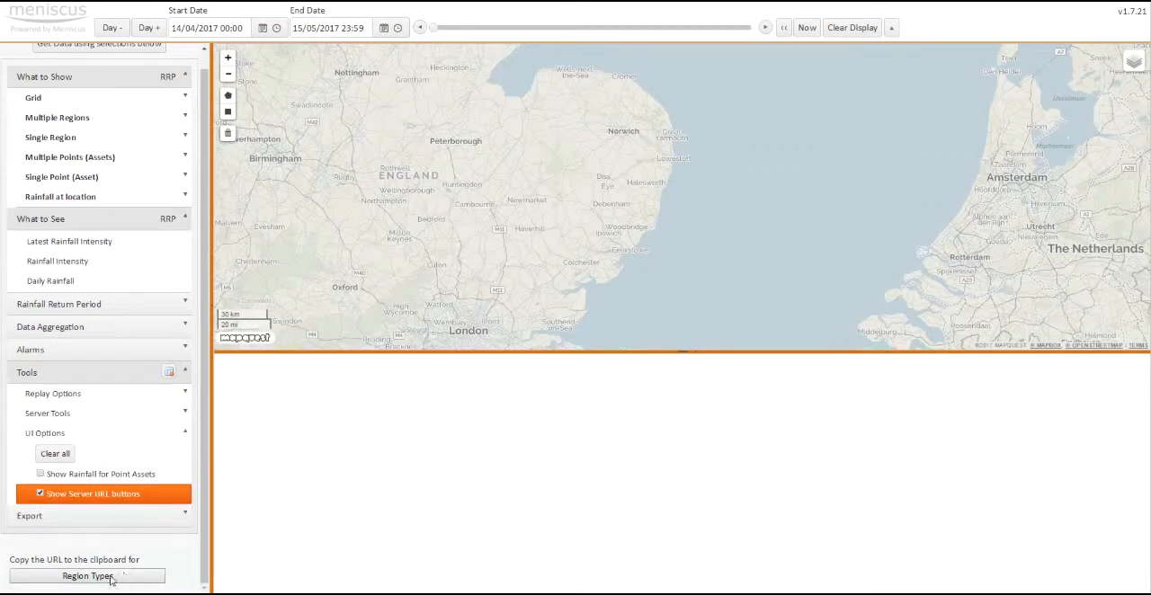
pyautogui.moveTo(144, 590)
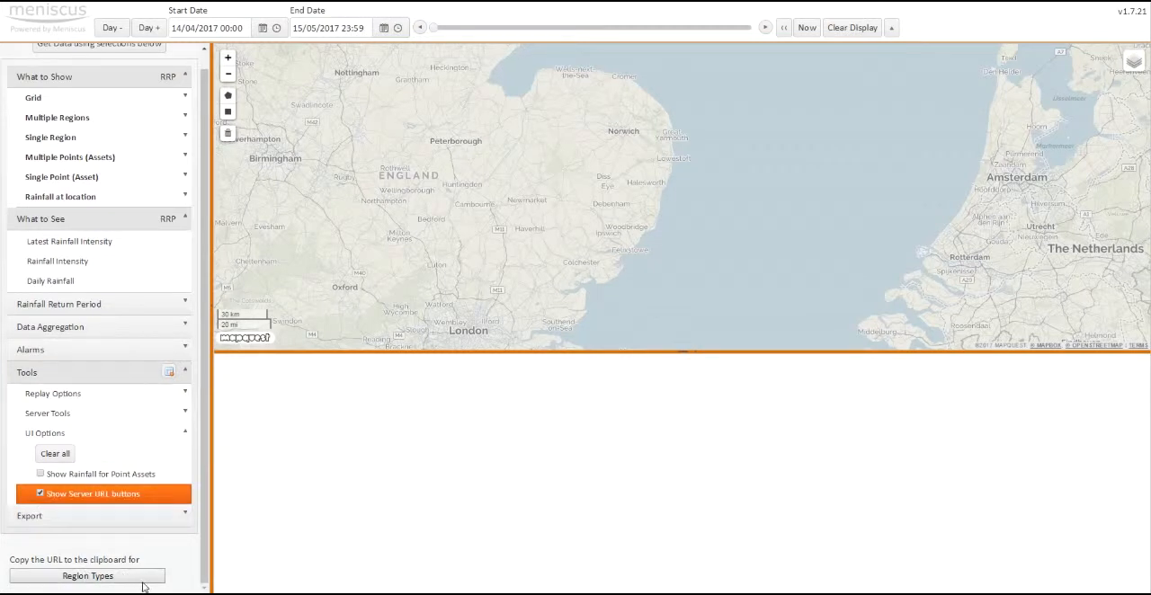
pyautogui.moveTo(356, 247)
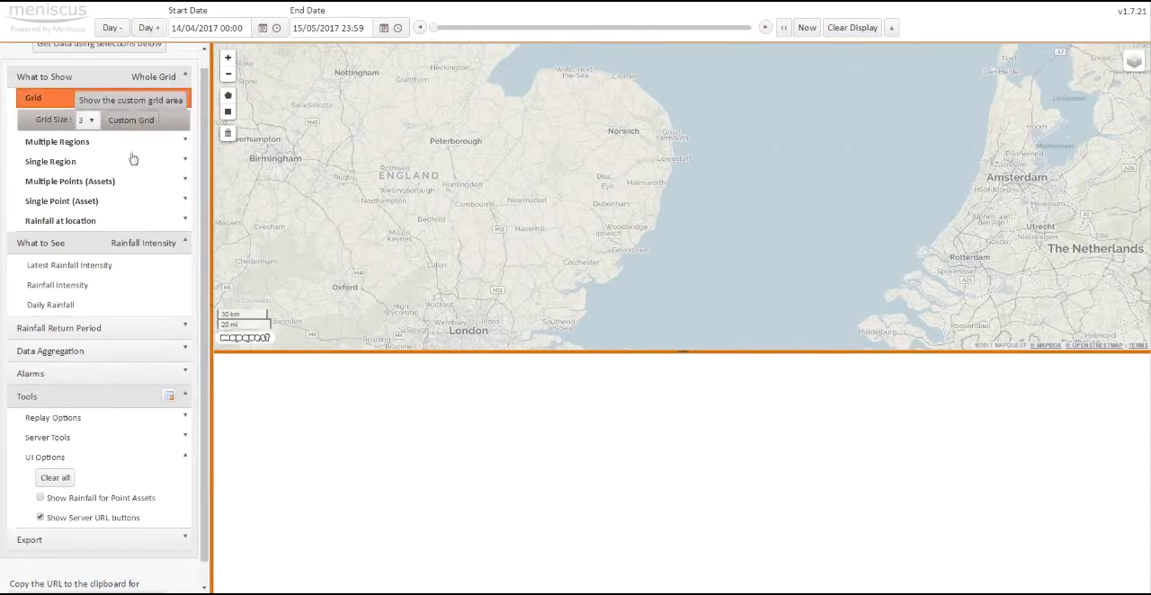
# Step: Fetch Latest Rainfall Intensity for the whole grid, loading the map overlay and mm/hr table
pyautogui.click(68, 266)
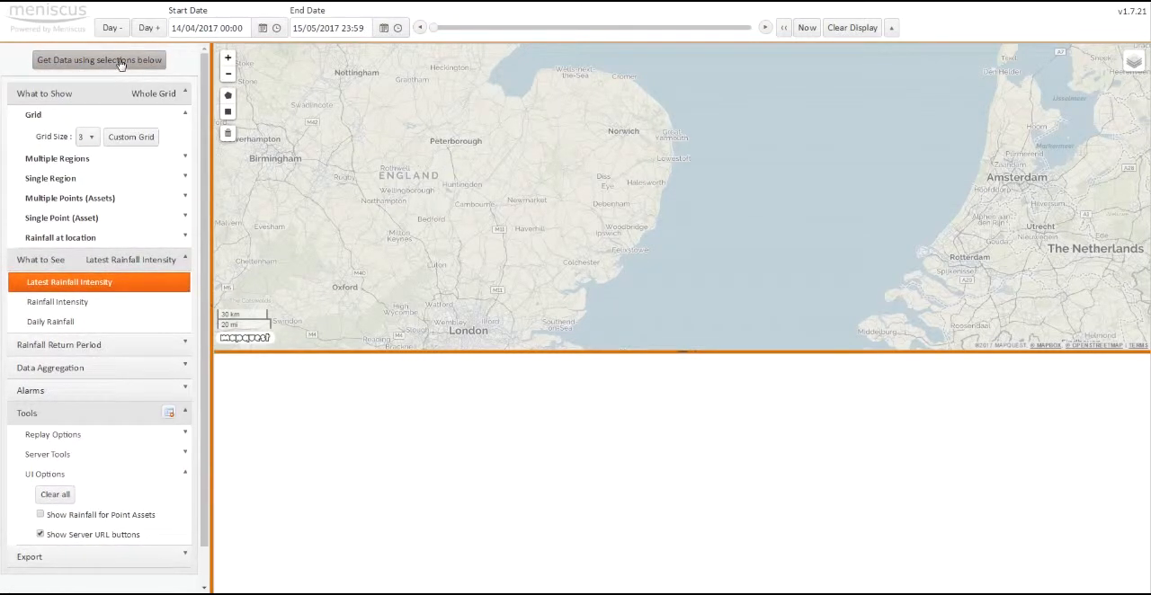
pyautogui.click(99, 59)
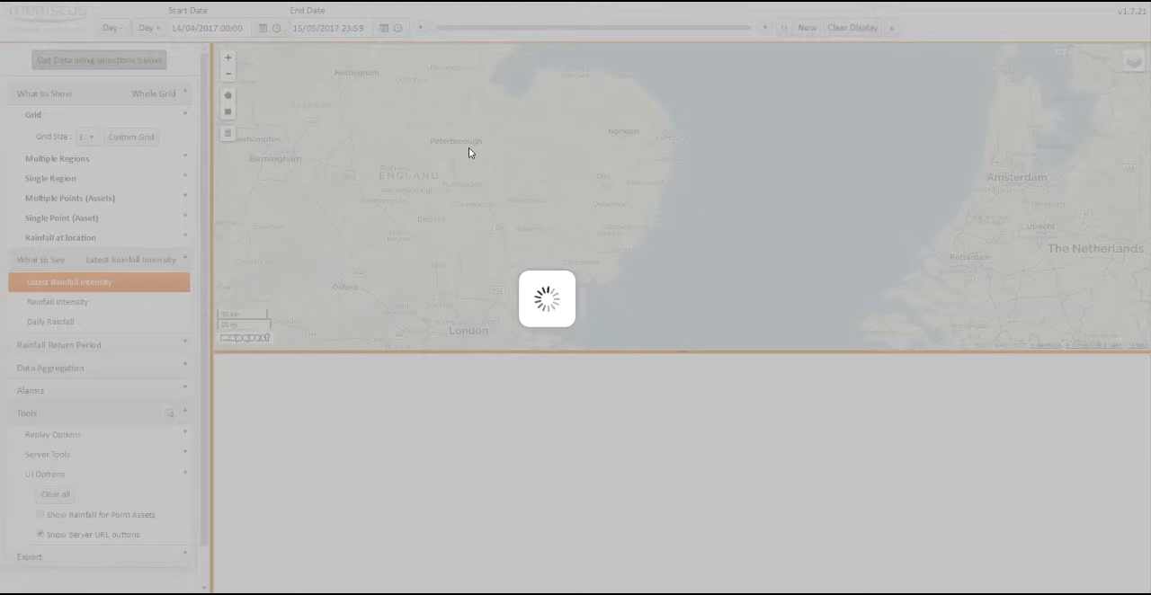
pyautogui.moveTo(453, 160)
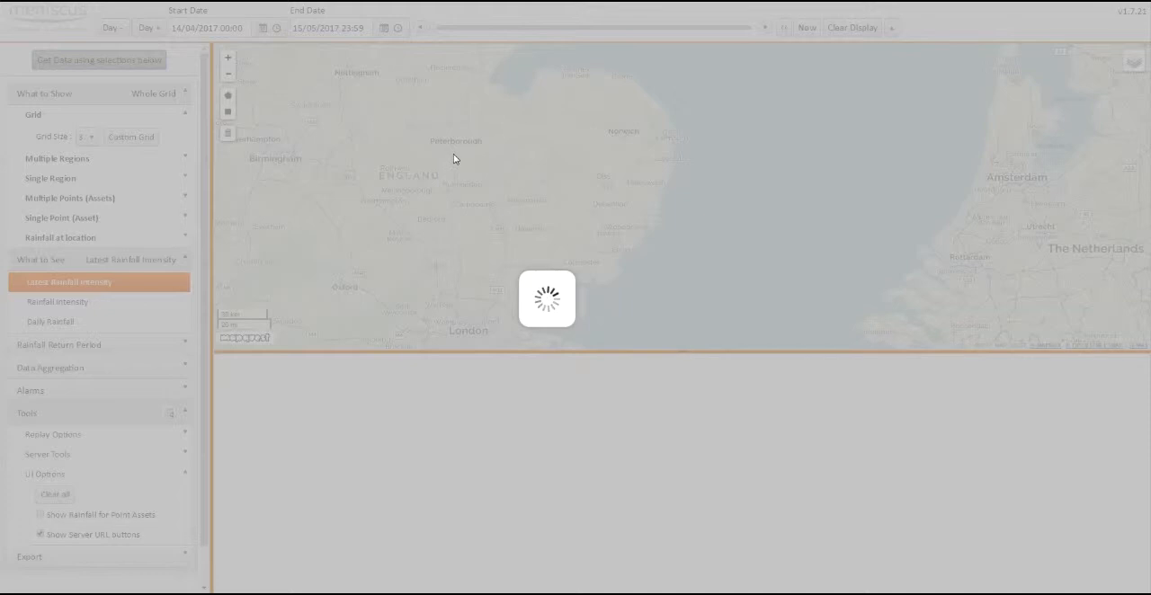
pyautogui.click(97, 59)
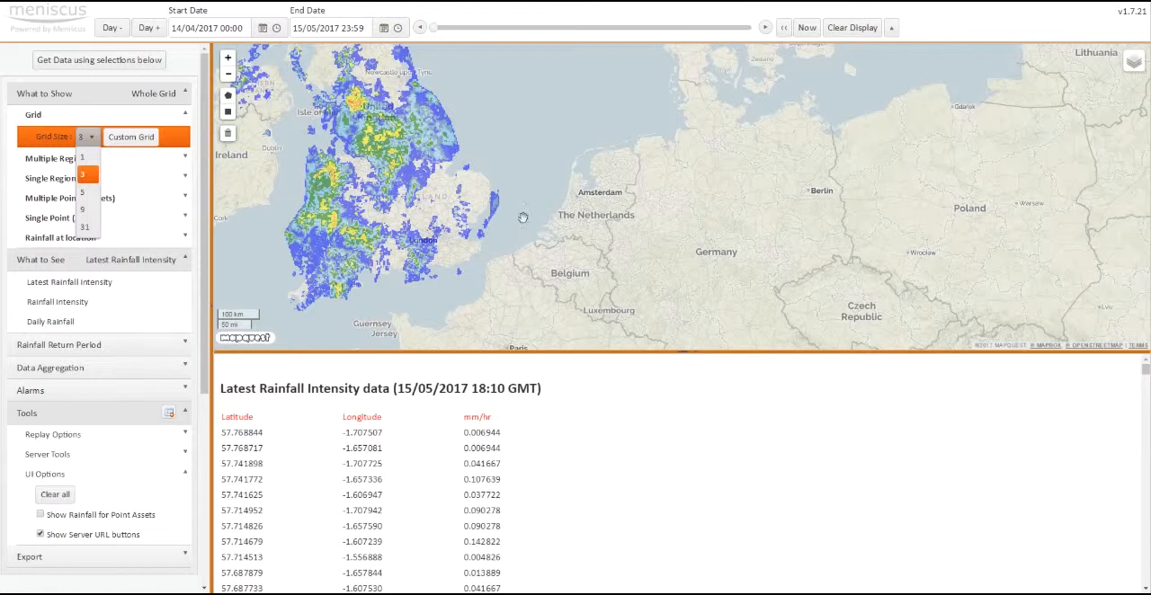
pyautogui.moveTo(555, 407)
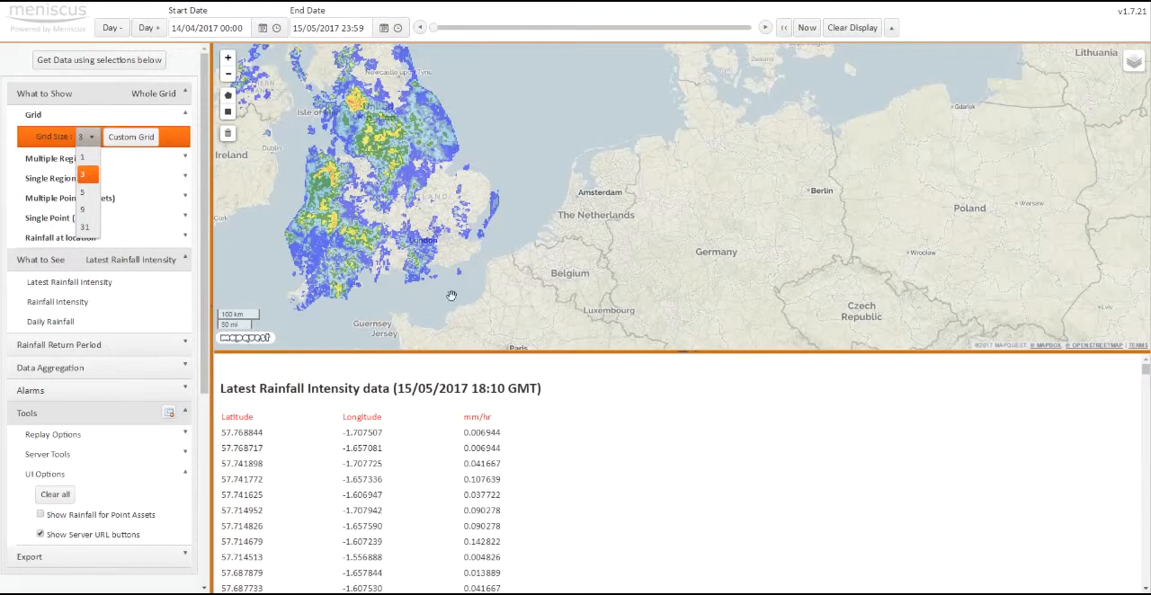
pyautogui.moveTo(1132, 418)
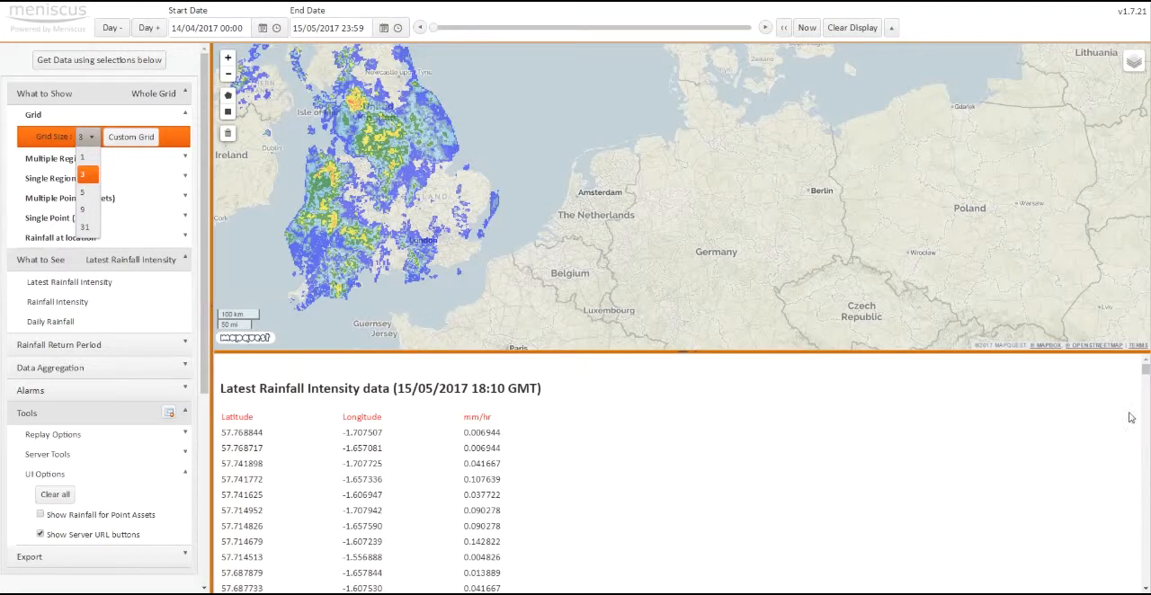
pyautogui.moveTo(555, 441)
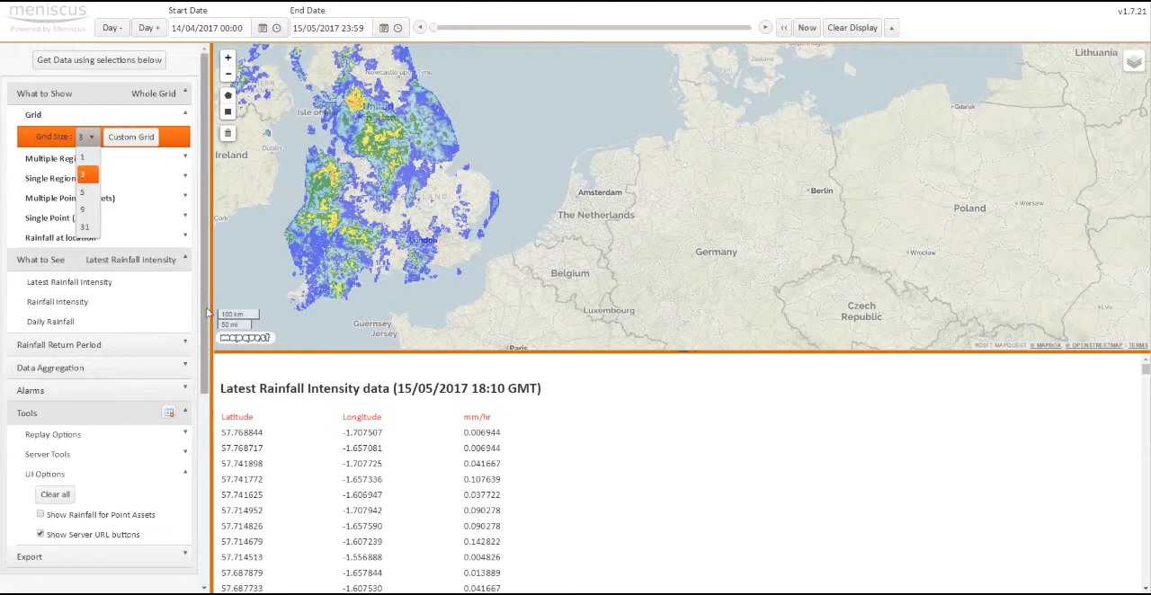
pyautogui.scroll(-3)
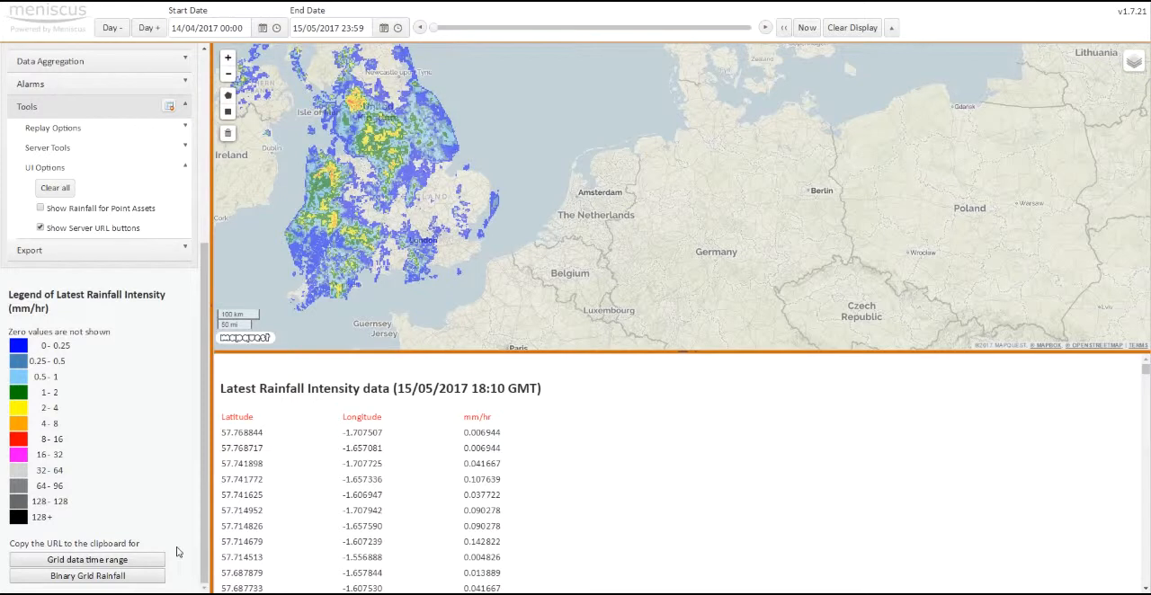
pyautogui.moveTo(320, 101)
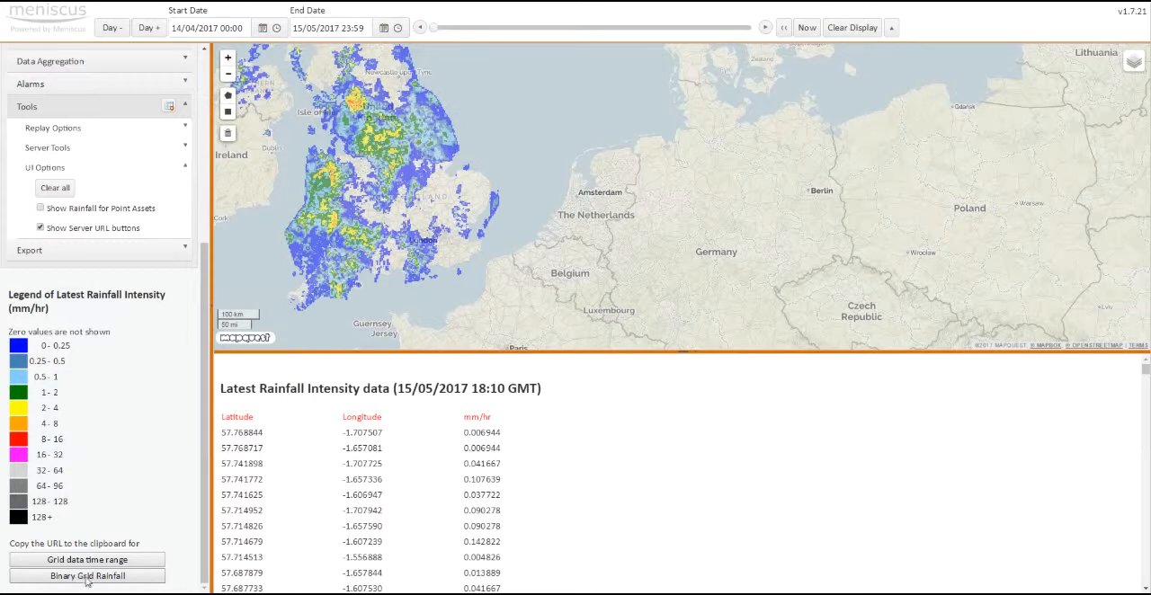
pyautogui.moveTo(142, 590)
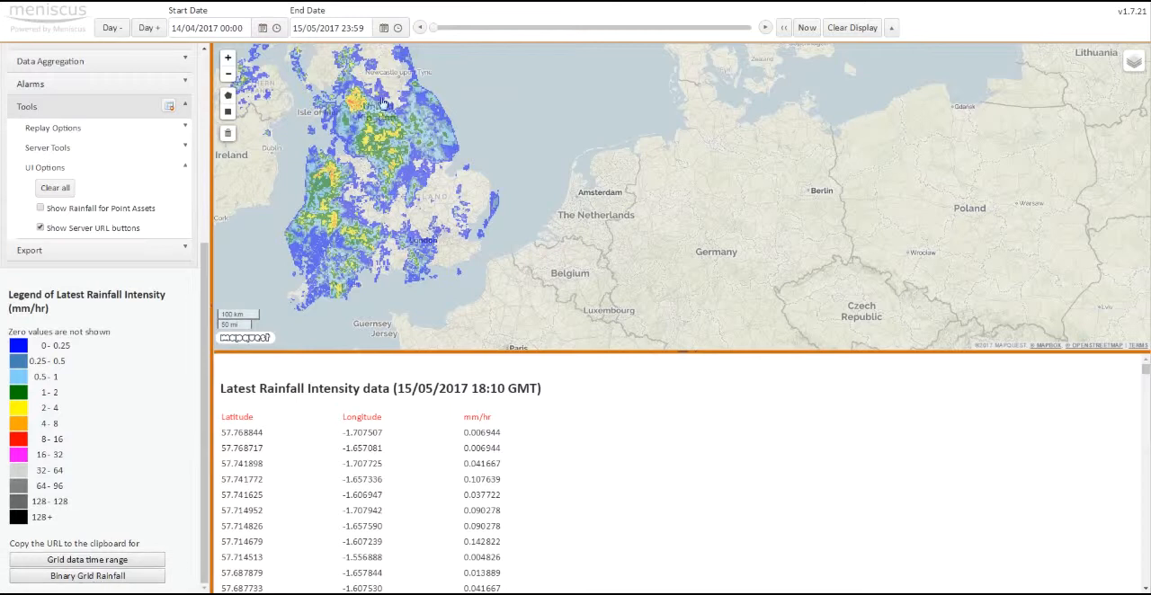
pyautogui.moveTo(381, 234)
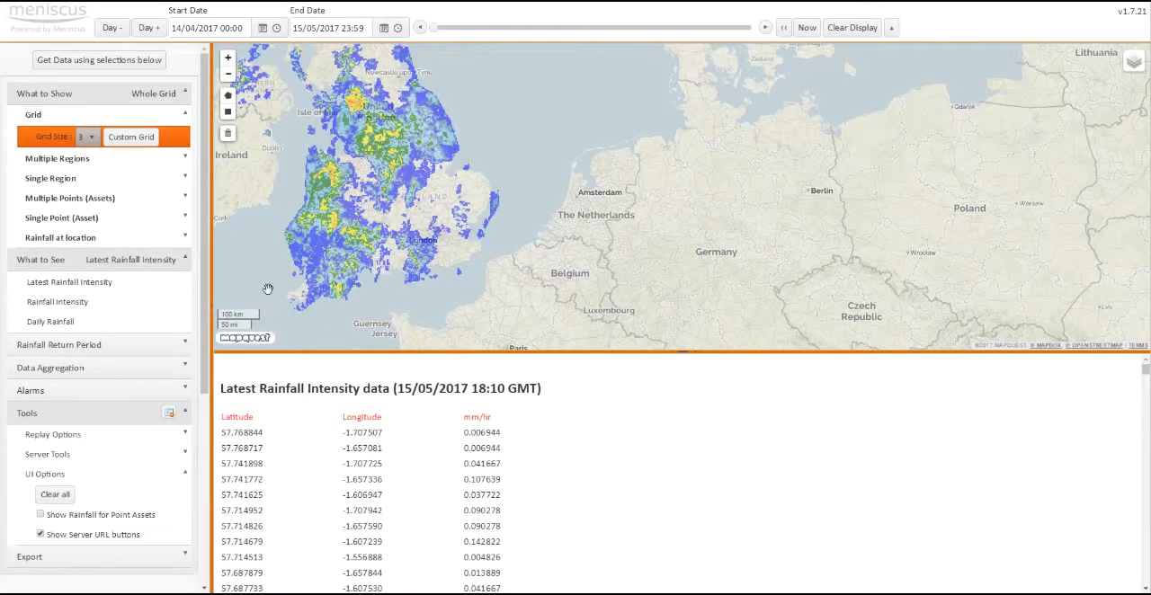
pyautogui.moveTo(853, 27)
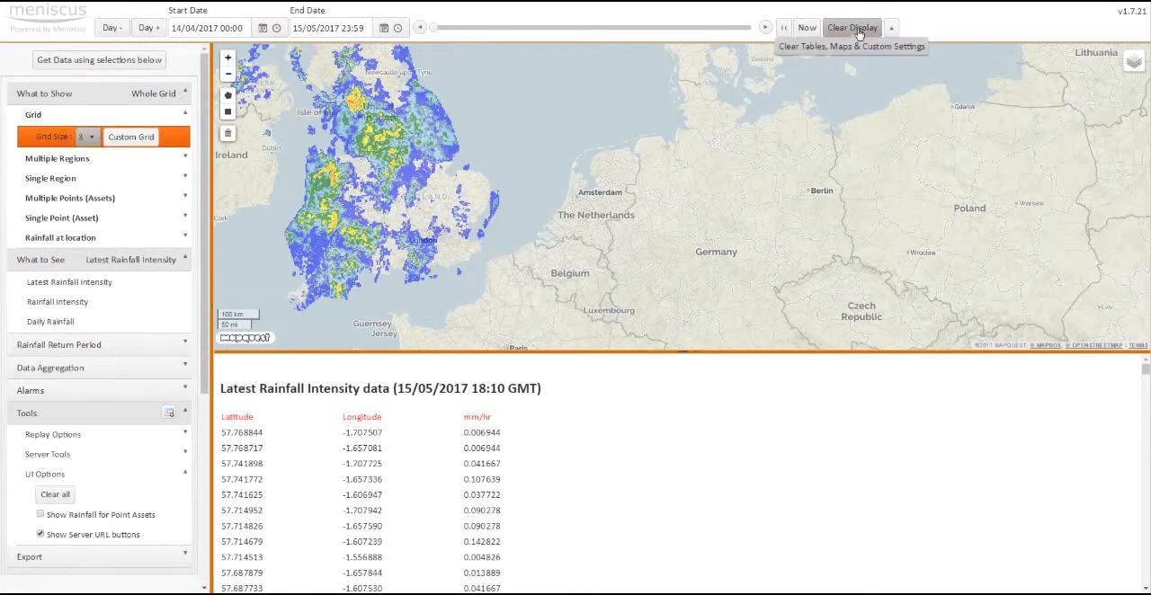
# Step: Clear the rainfall overlay, legend and data table, then collapse the measures list
pyautogui.click(853, 27)
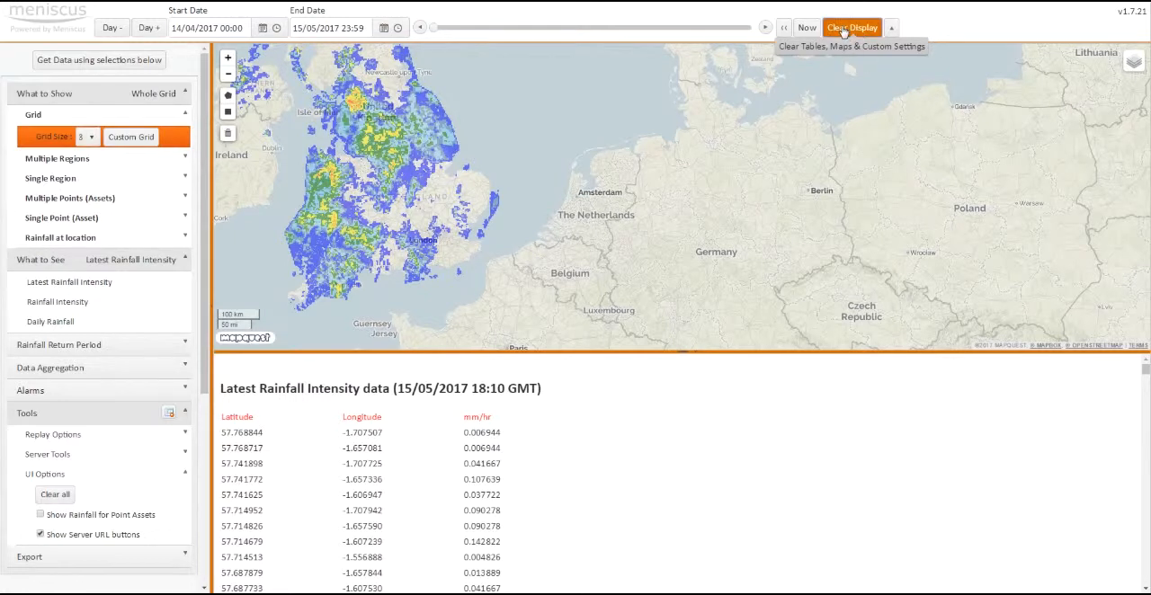
pyautogui.click(852, 27)
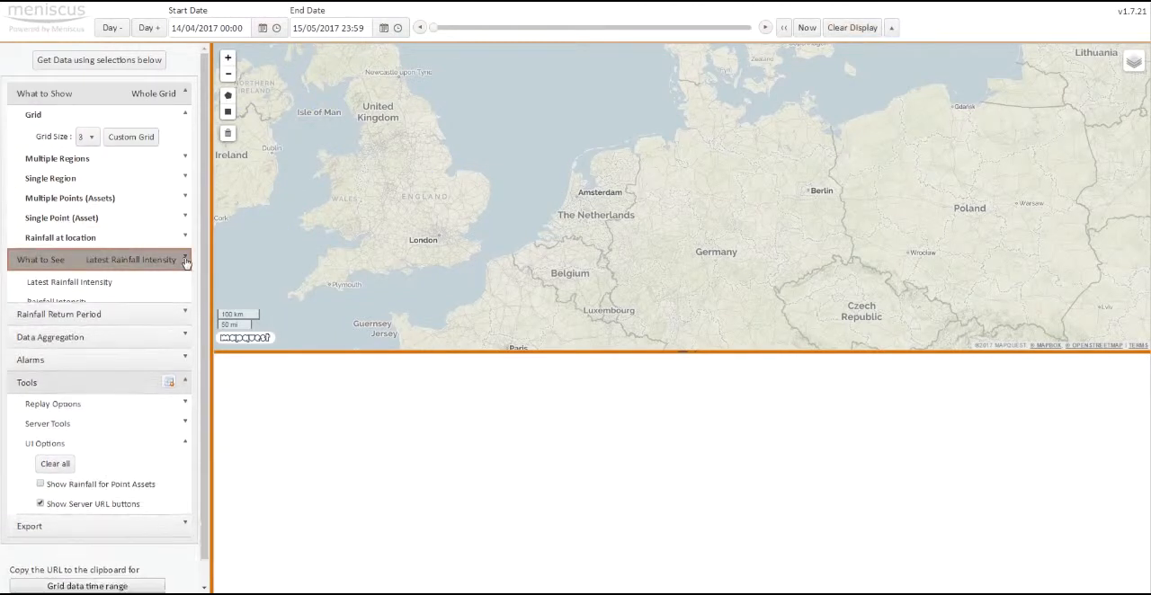
pyautogui.click(187, 260)
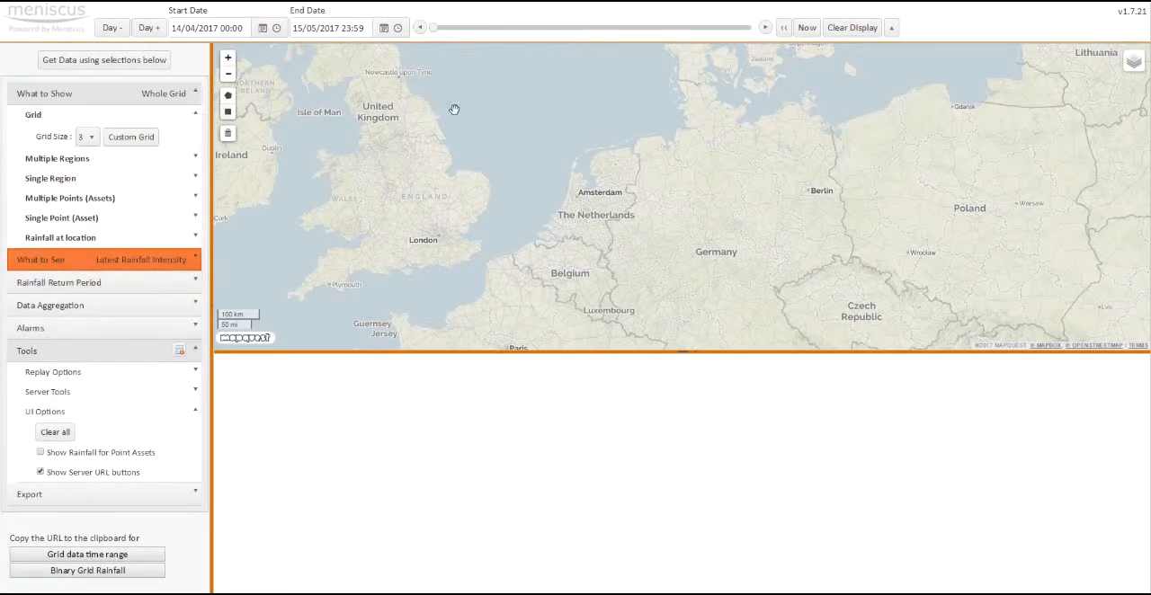